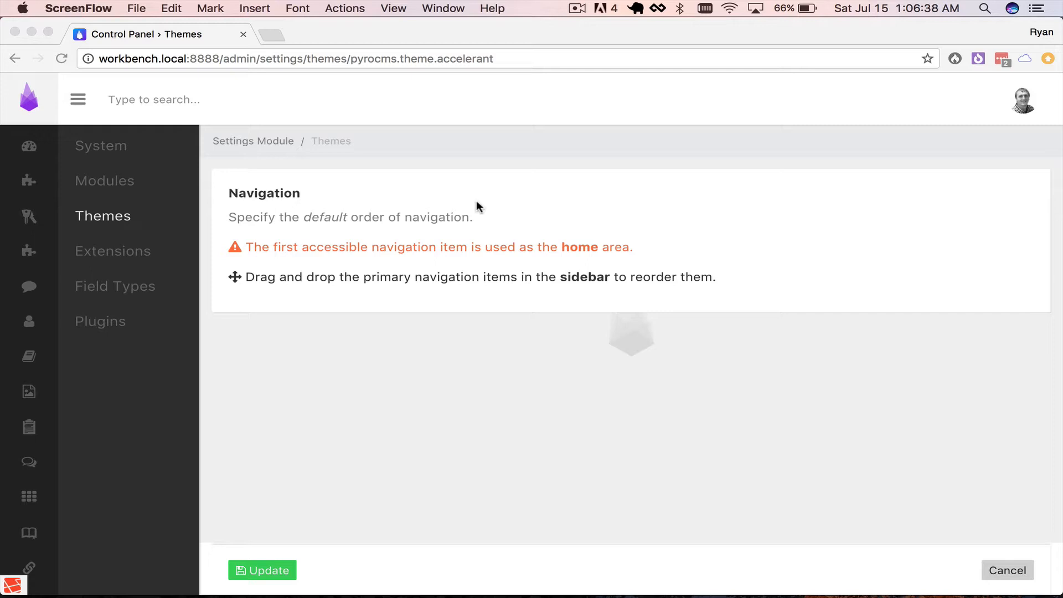
pyautogui.moveTo(463, 208)
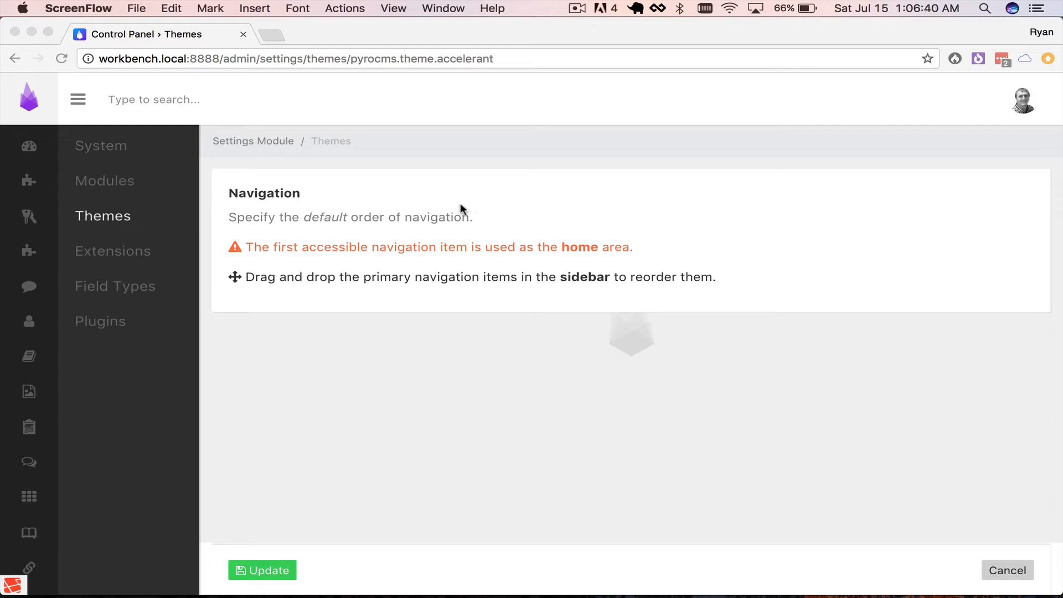
pyautogui.moveTo(31, 273)
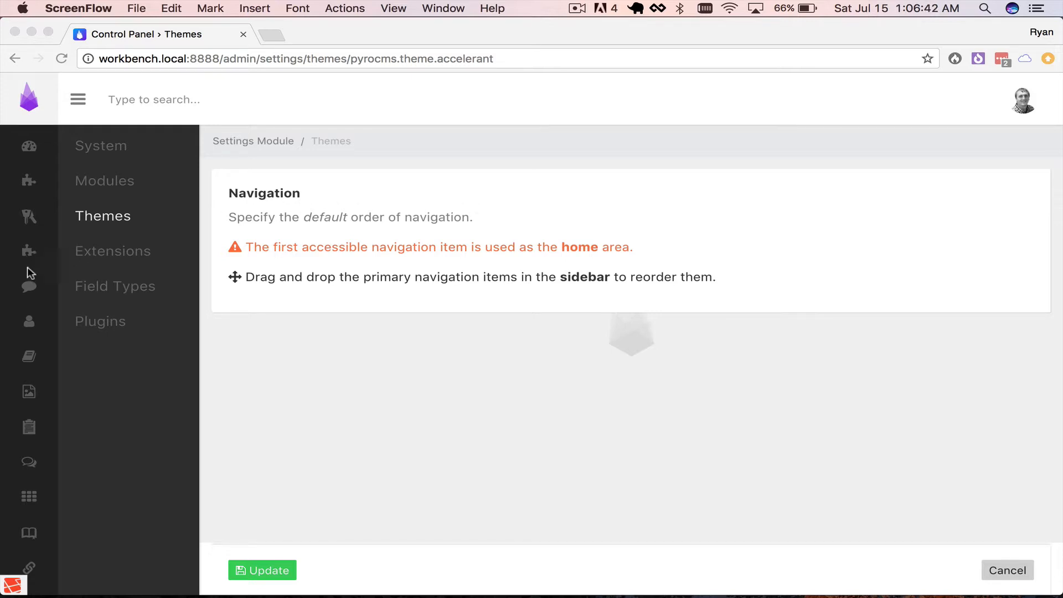
pyautogui.moveTo(6, 264)
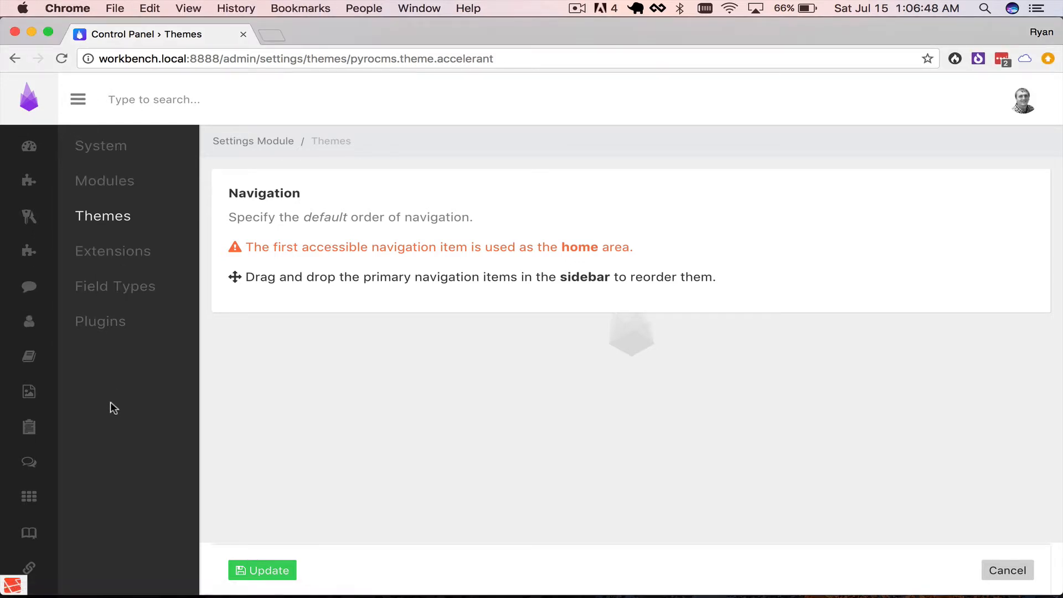
pyautogui.moveTo(29, 357)
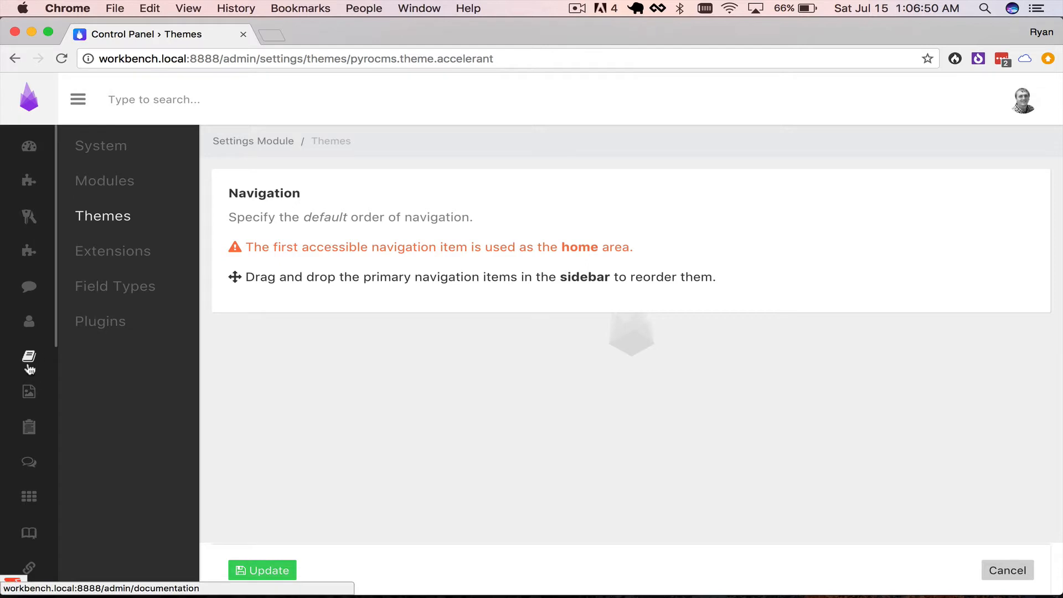
pyautogui.moveTo(363, 349)
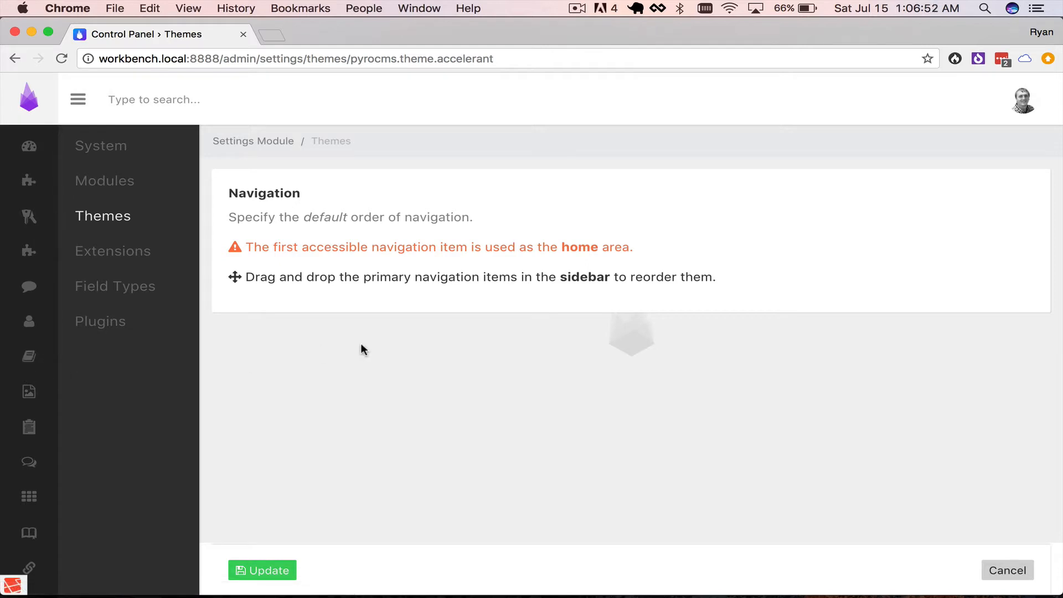
pyautogui.moveTo(433, 354)
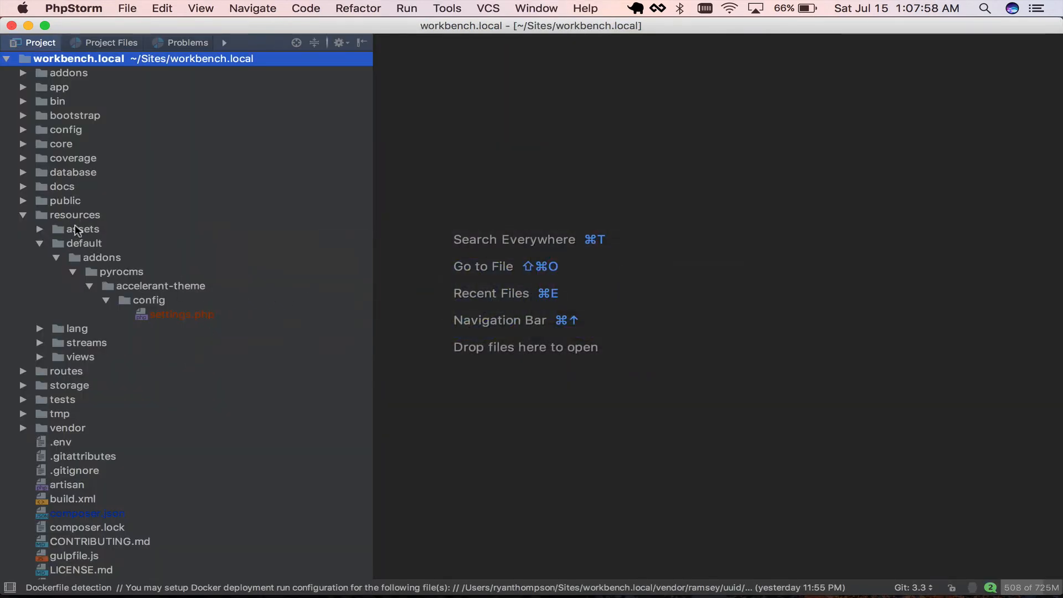
# - Locate and open the overridden settings.php under resources/addons/accelerant-theme/config
pyautogui.click(84, 243)
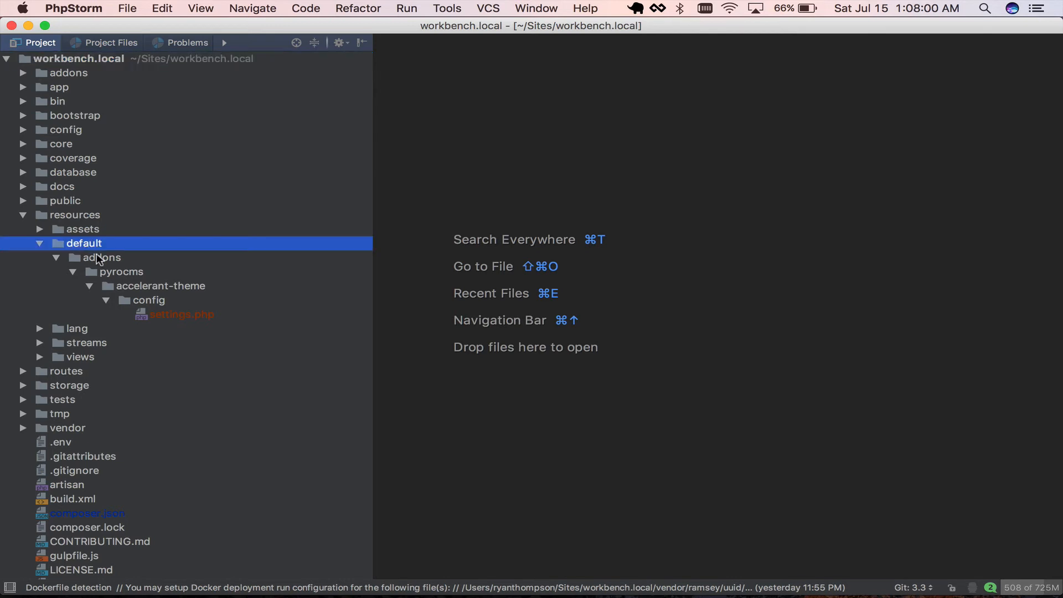
pyautogui.click(101, 257)
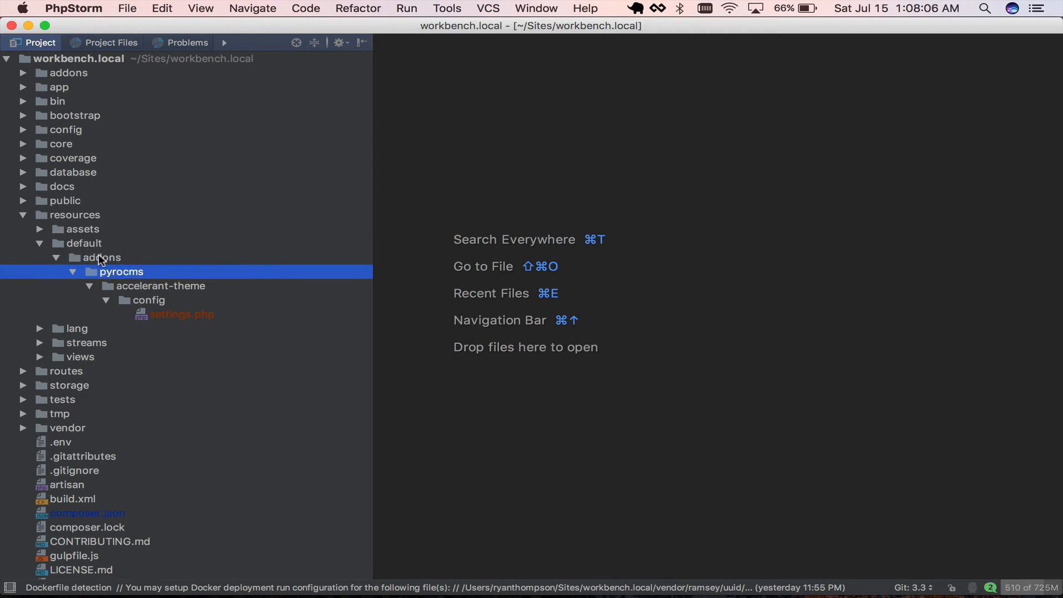
pyautogui.click(161, 285)
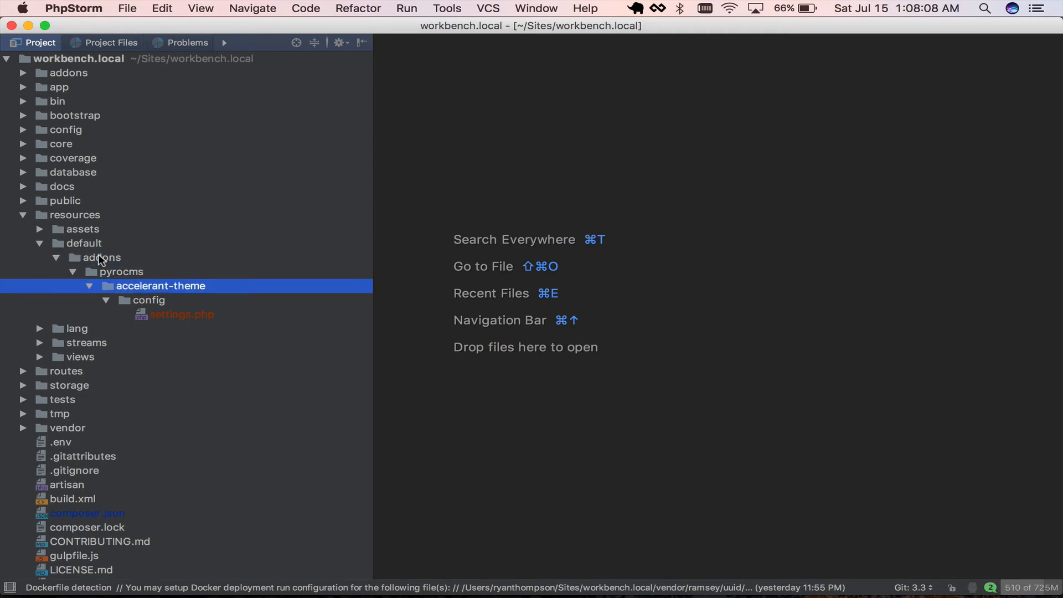
pyautogui.click(148, 300)
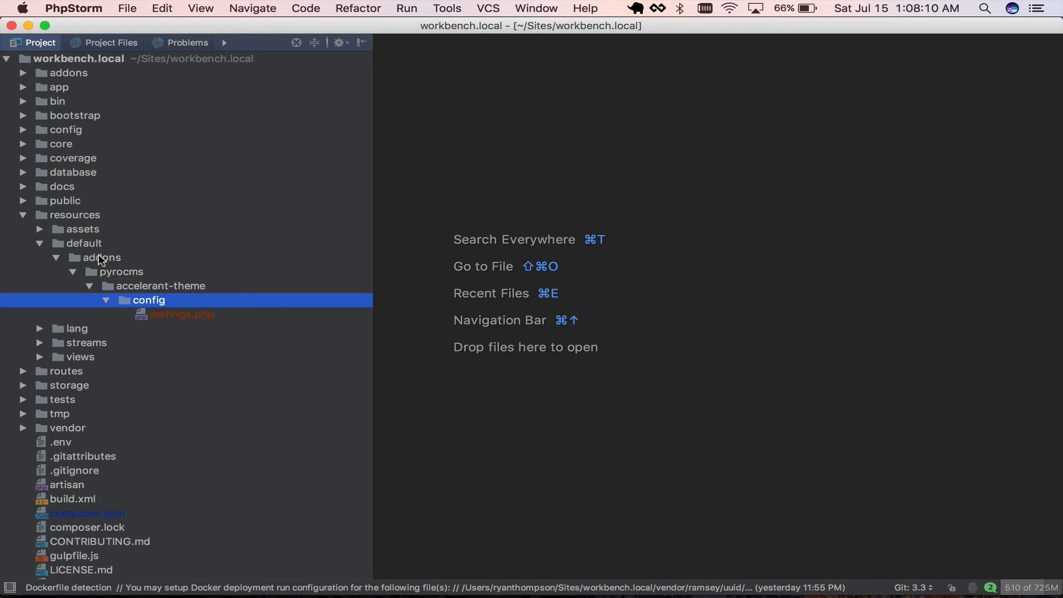
pyautogui.click(181, 314)
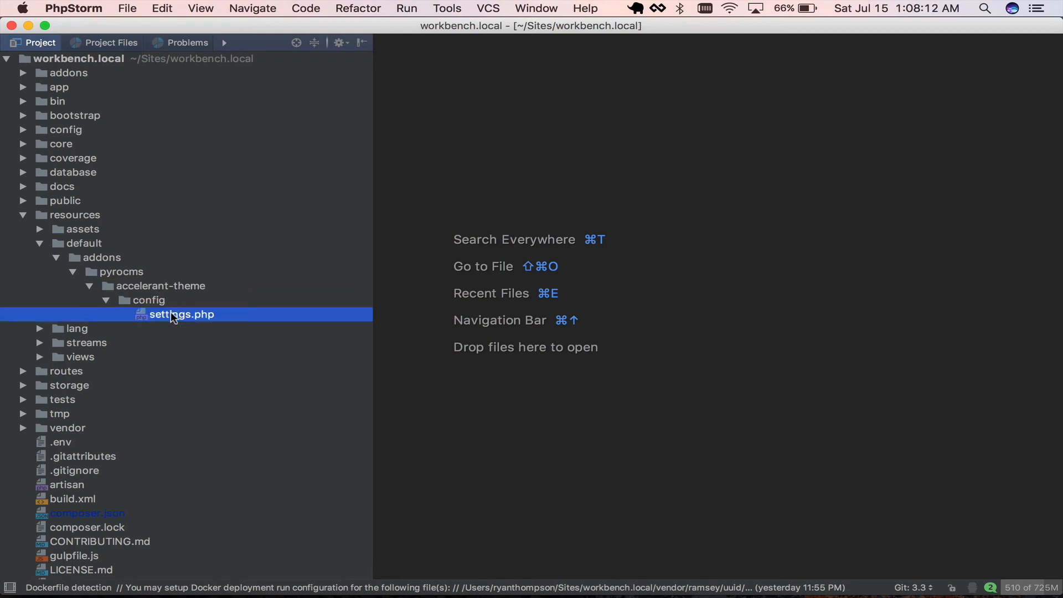
pyautogui.doubleClick(181, 314)
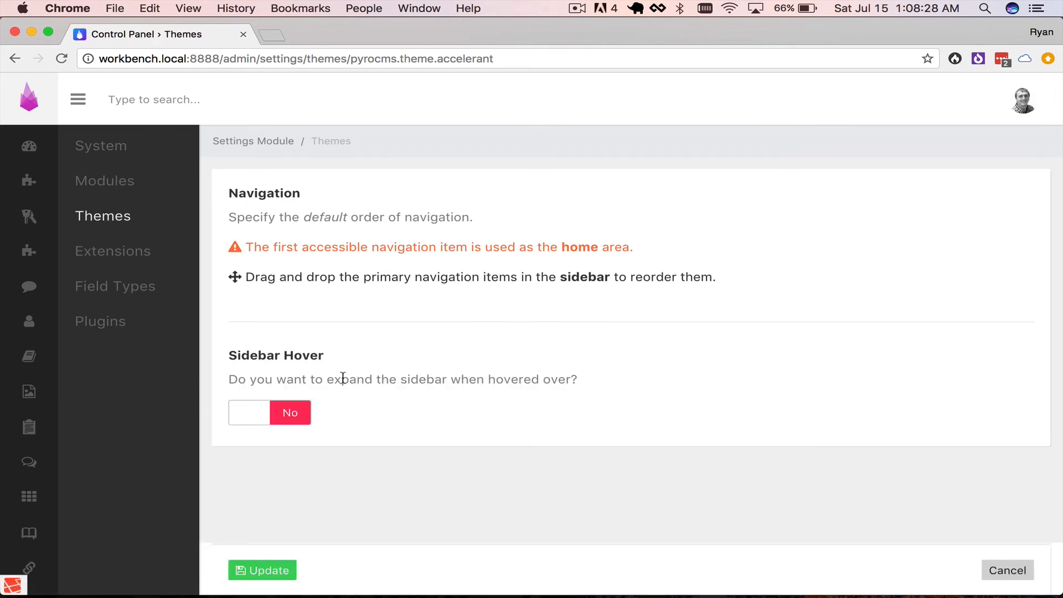
# - Switch the Sidebar Hover theme setting from No to Yes
pyautogui.click(249, 412)
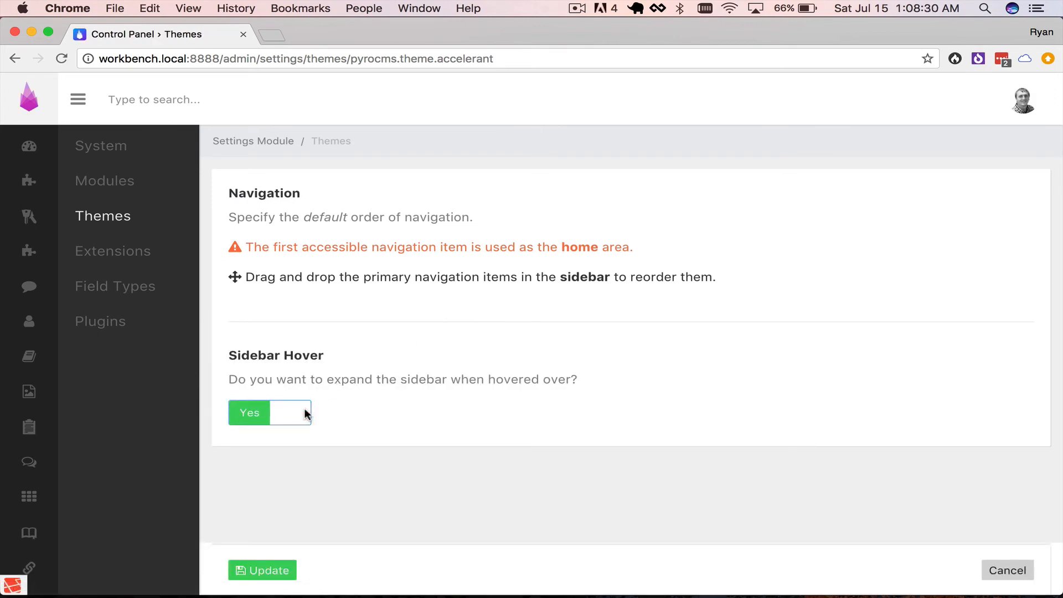